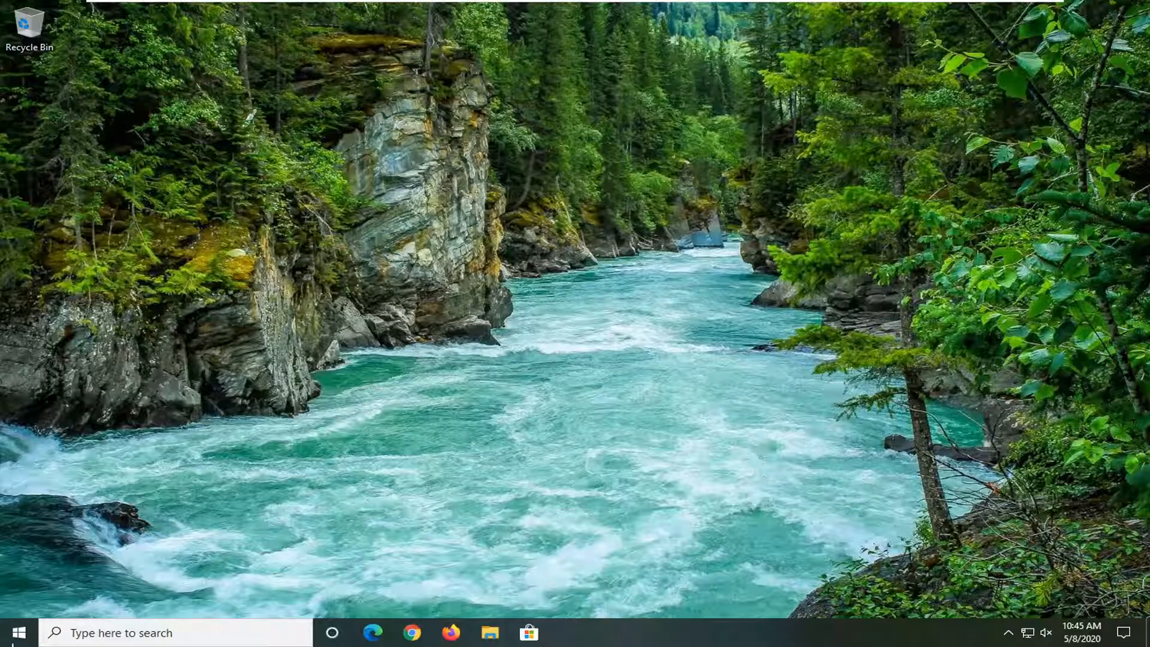
- Search the Start menu for 'control panel'
{"action": "left_click", "coordinate": [23, 632]}
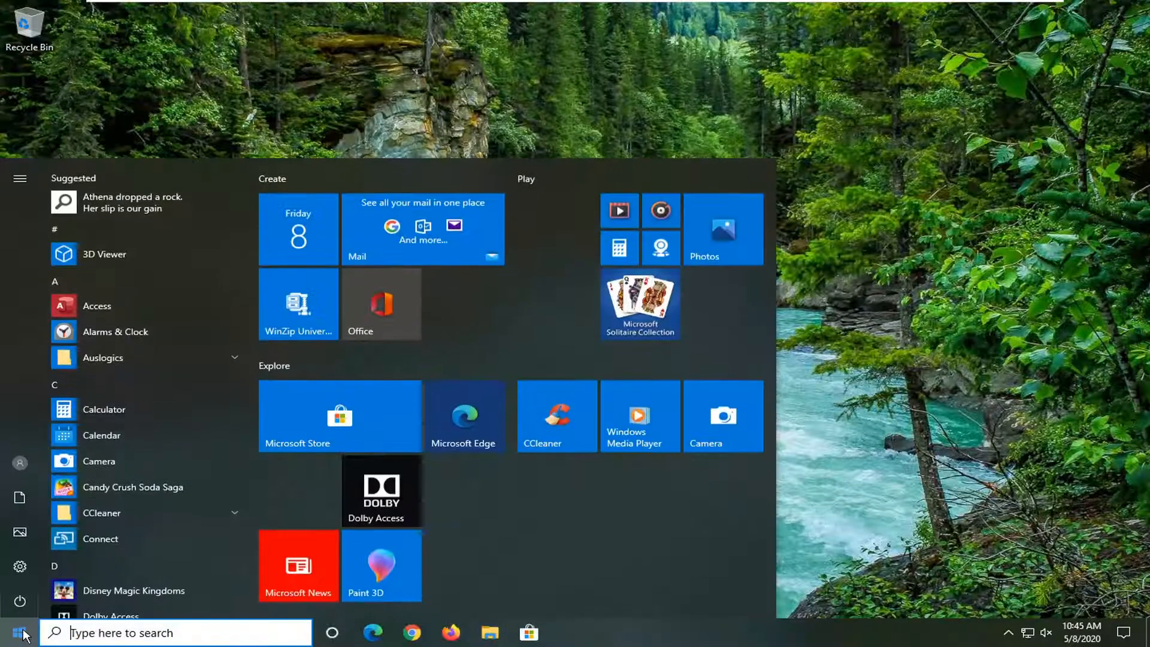
{"action": "type", "text": "control panel"}
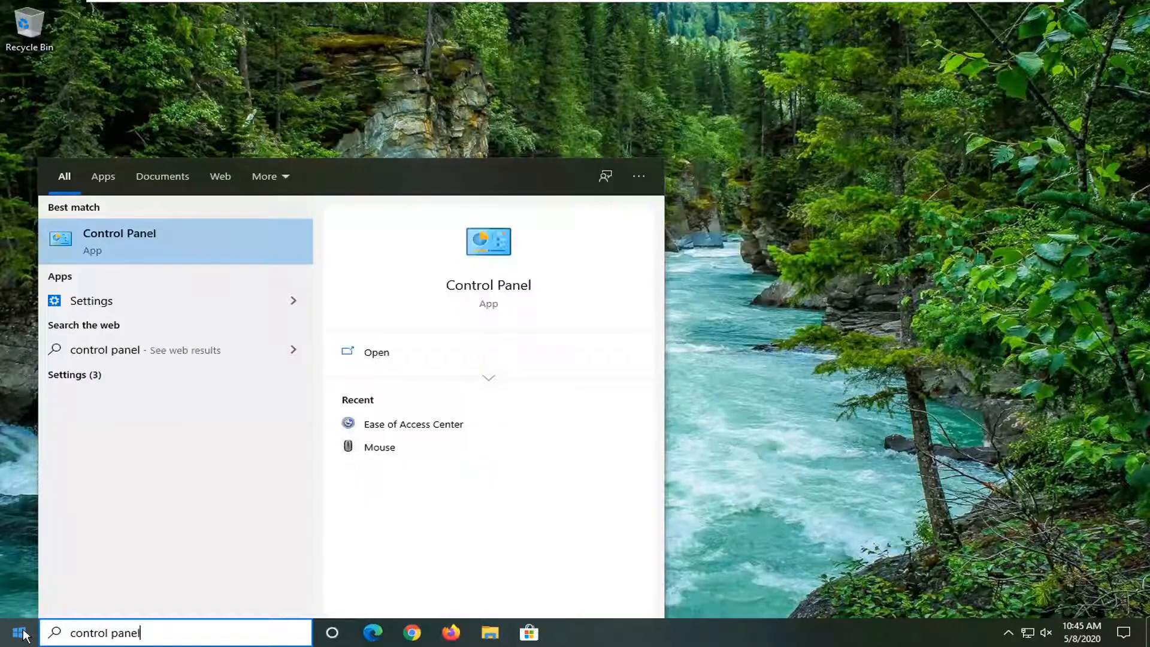
{"action": "mouse_move", "coordinate": [172, 250]}
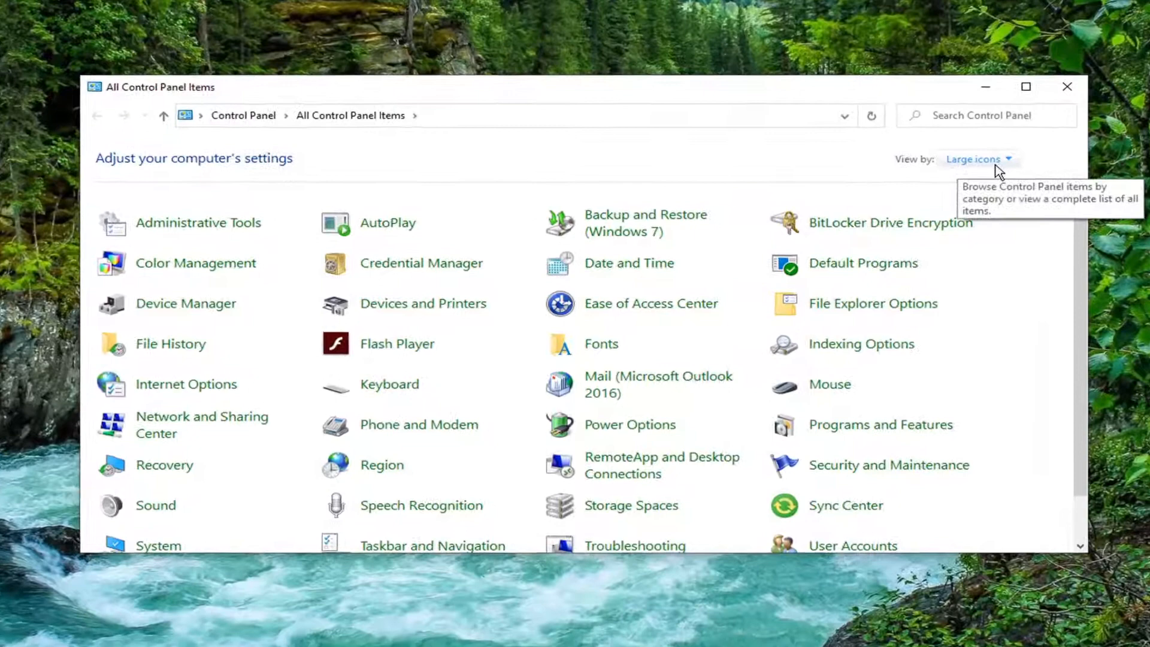
- Switch Control Panel to Category view and go to Network and Sharing Center
{"action": "left_click", "coordinate": [1008, 159]}
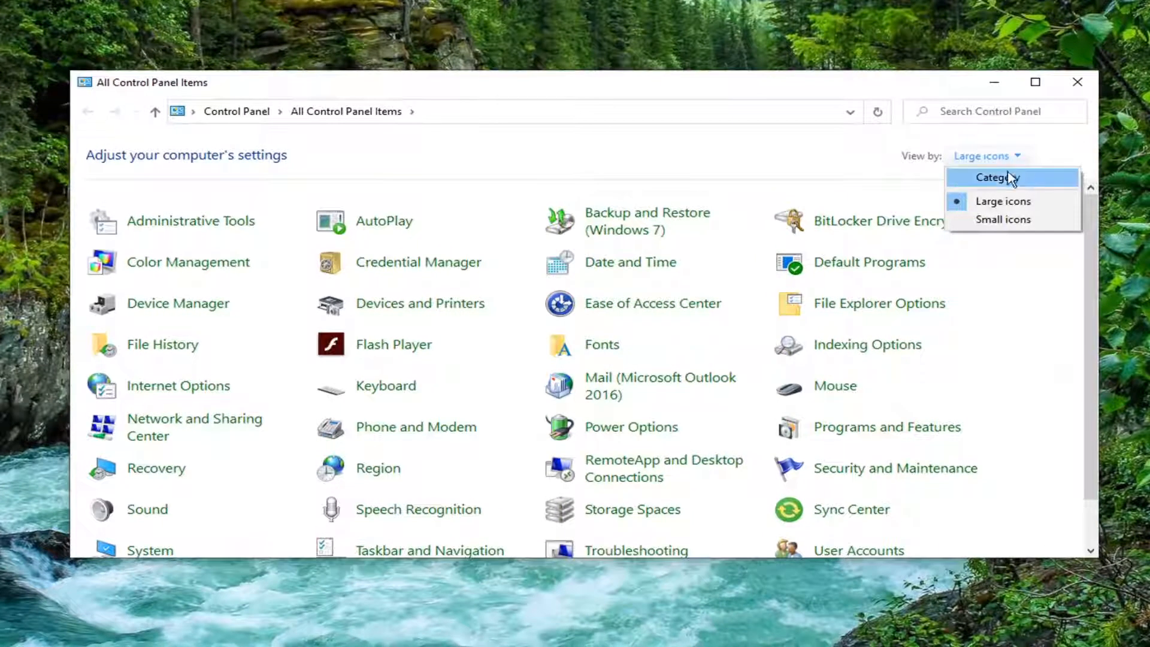
{"action": "left_click", "coordinate": [996, 177]}
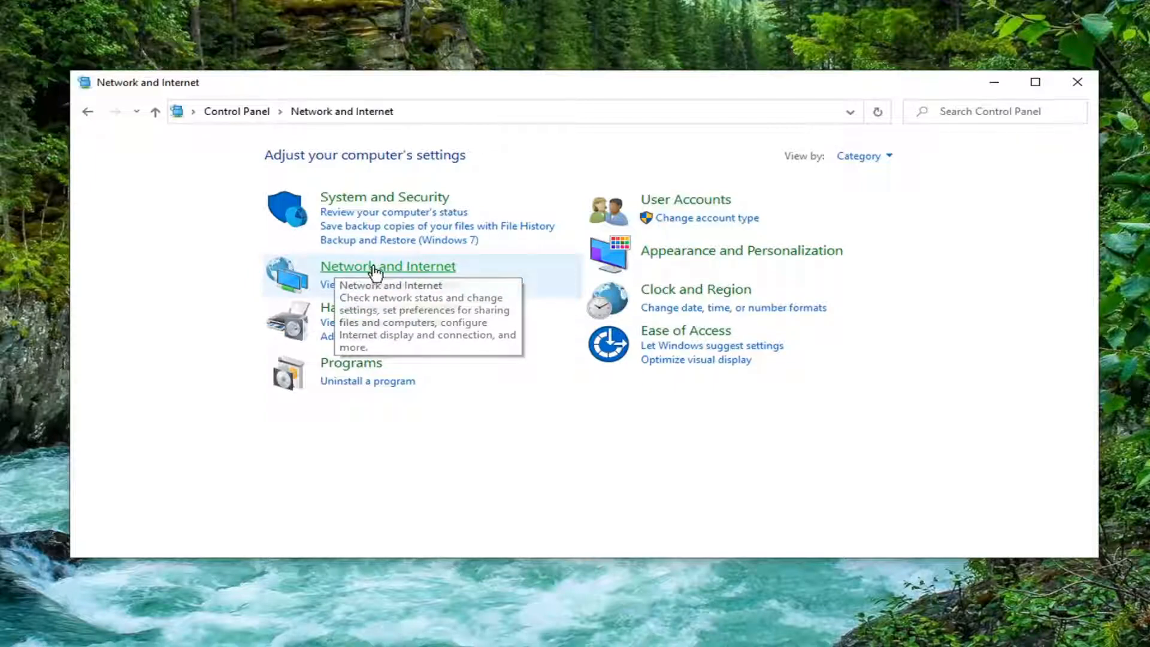
{"action": "left_click", "coordinate": [379, 266]}
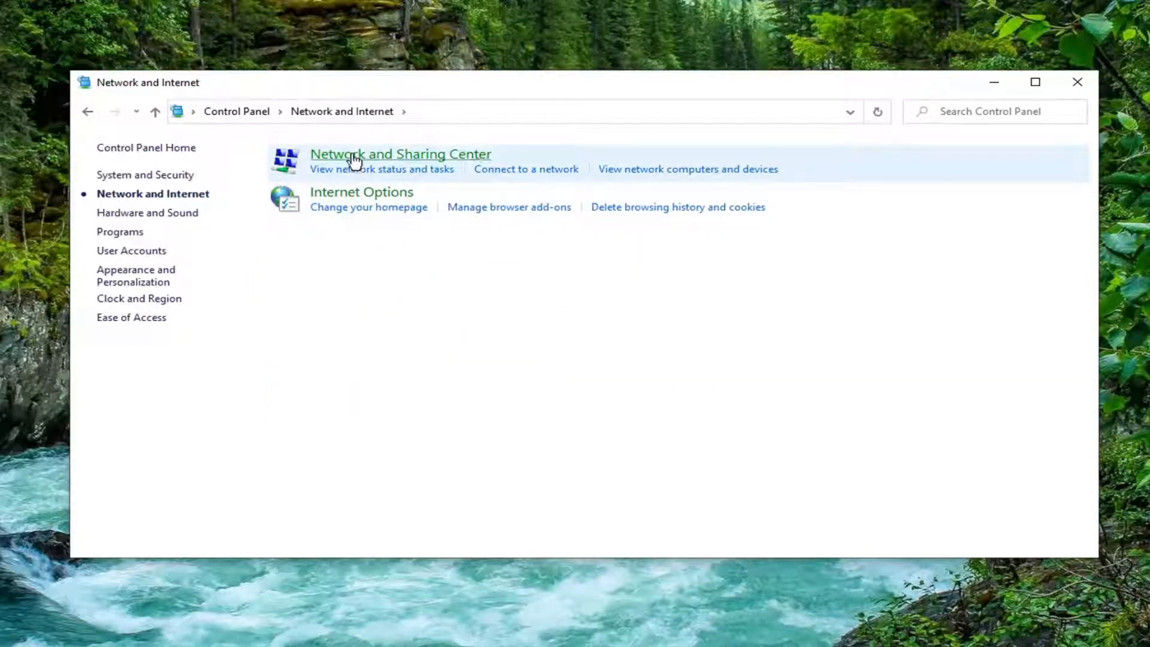
{"action": "left_click", "coordinate": [400, 154]}
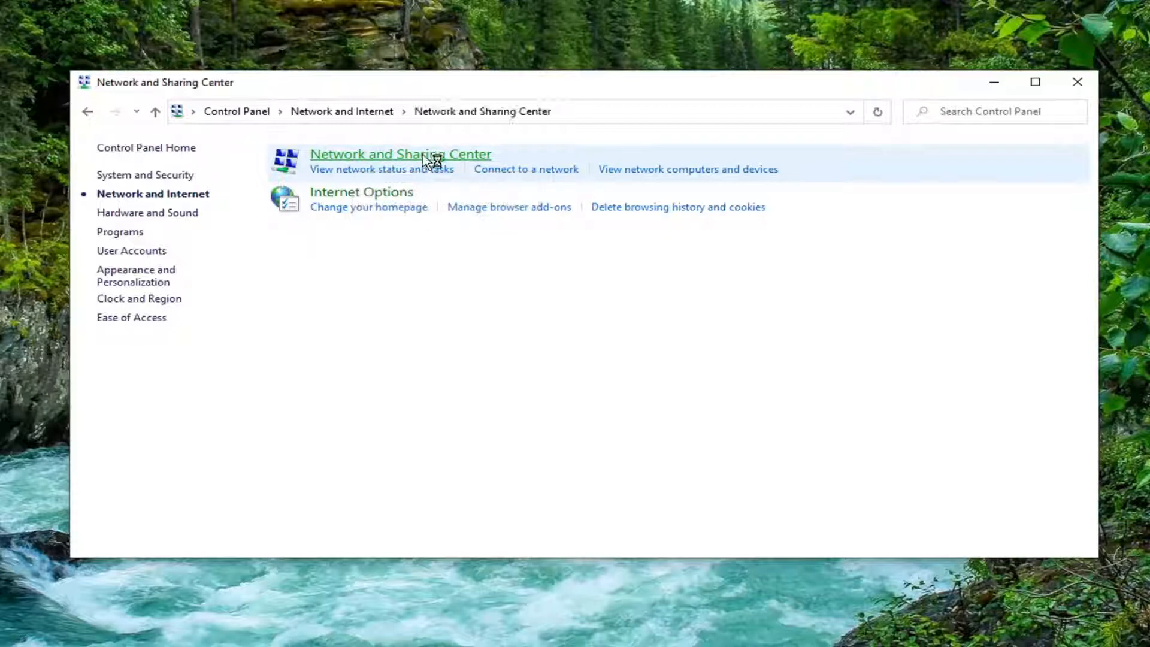
{"action": "left_click", "coordinate": [400, 154]}
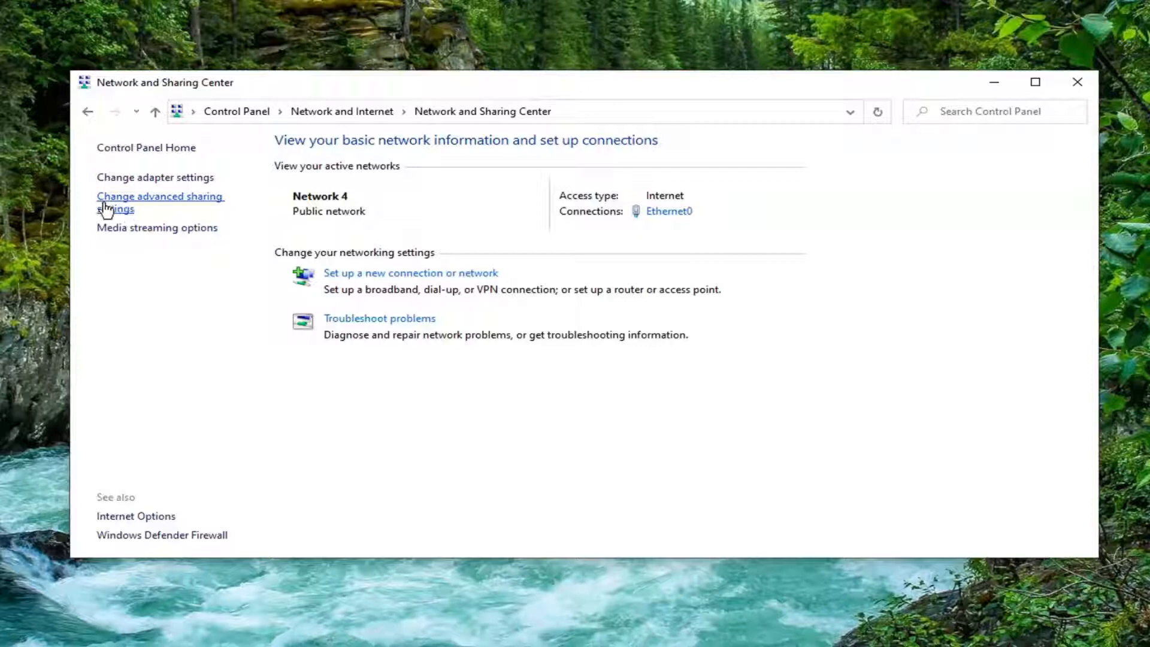
- Enable public-profile network discovery and file and printer sharing, save, and close Control Panel
{"action": "left_click", "coordinate": [136, 203]}
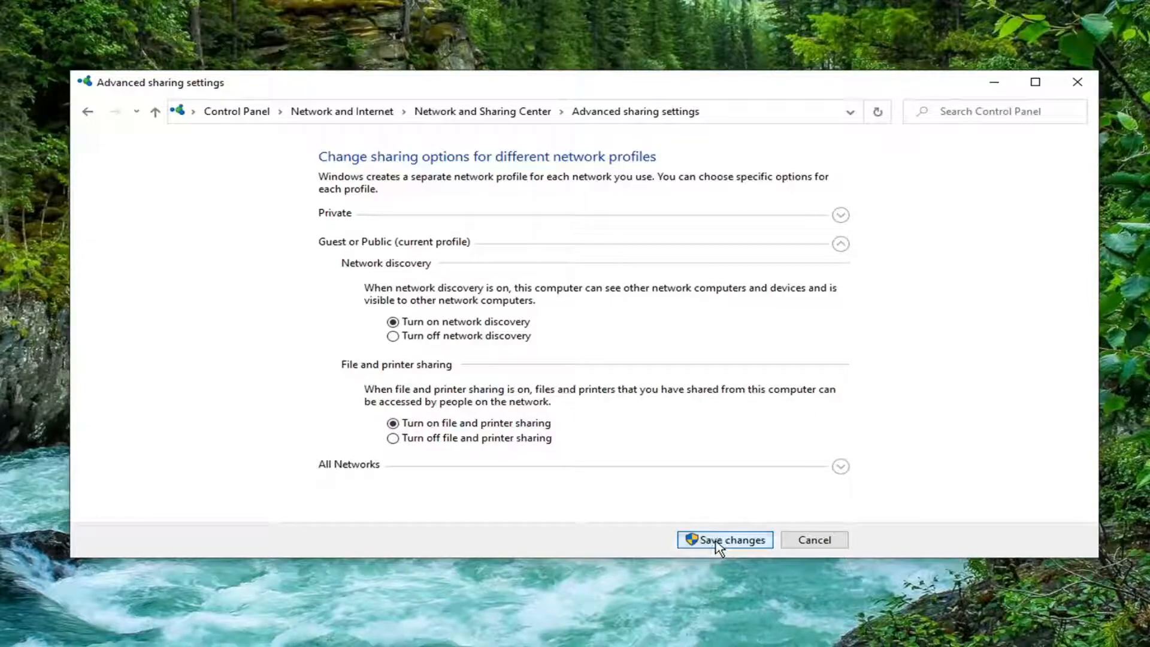
{"action": "left_click", "coordinate": [725, 539]}
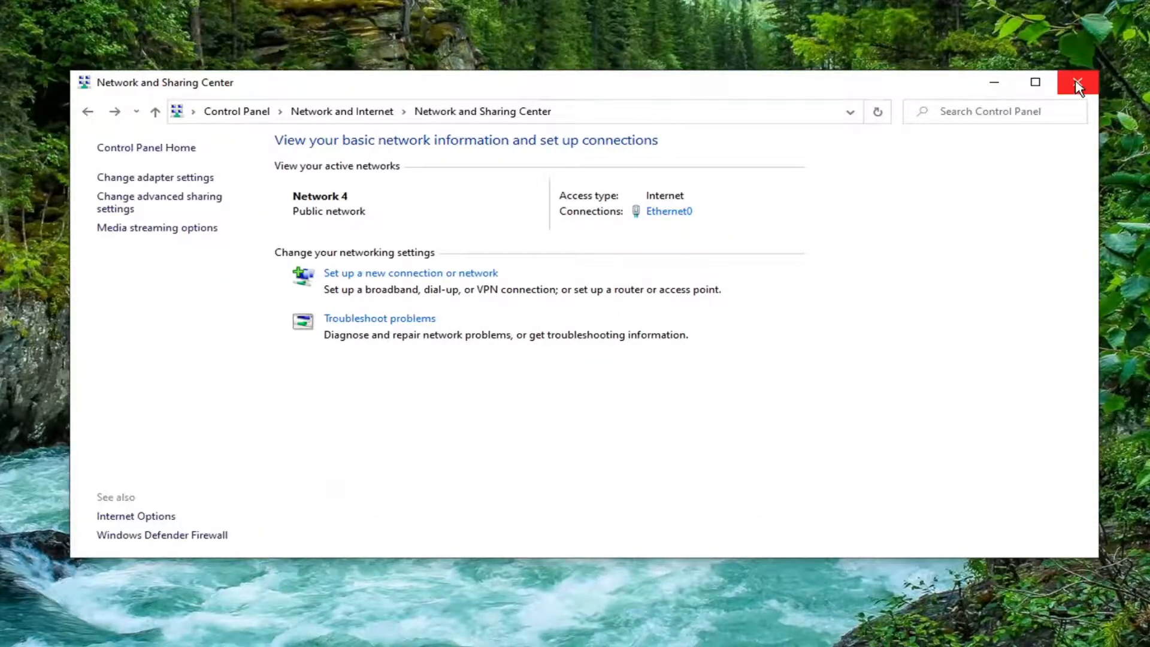
{"action": "left_click", "coordinate": [1081, 82]}
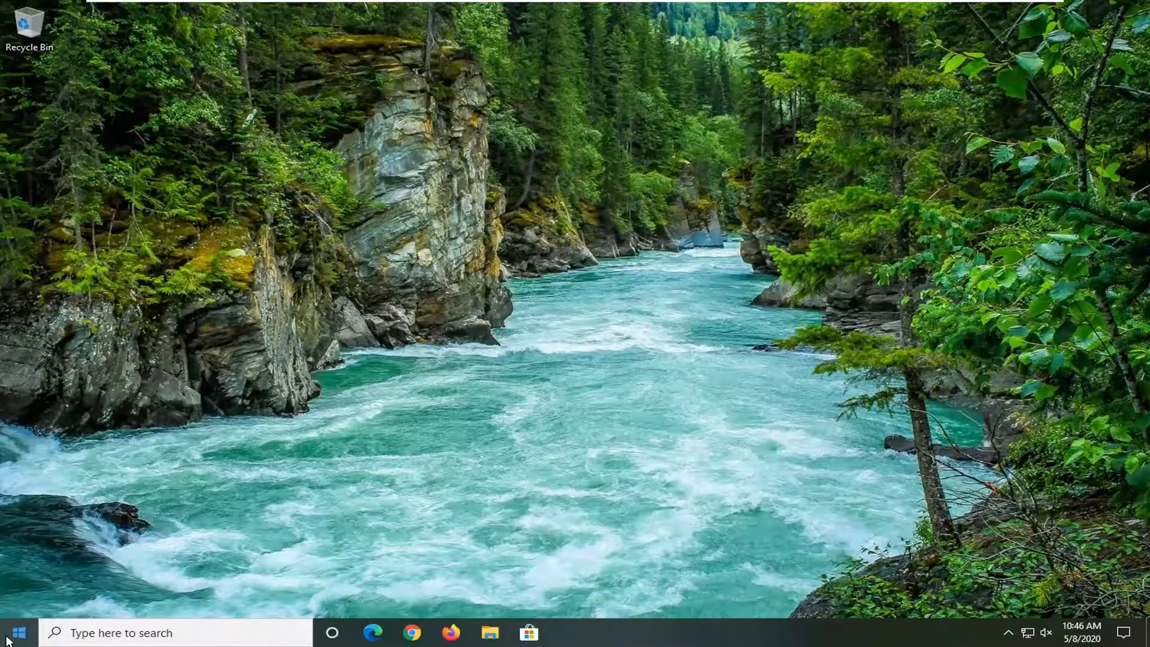
- Search 'device manager' and open it with Network adapters expanded
{"action": "type", "text": "device manager"}
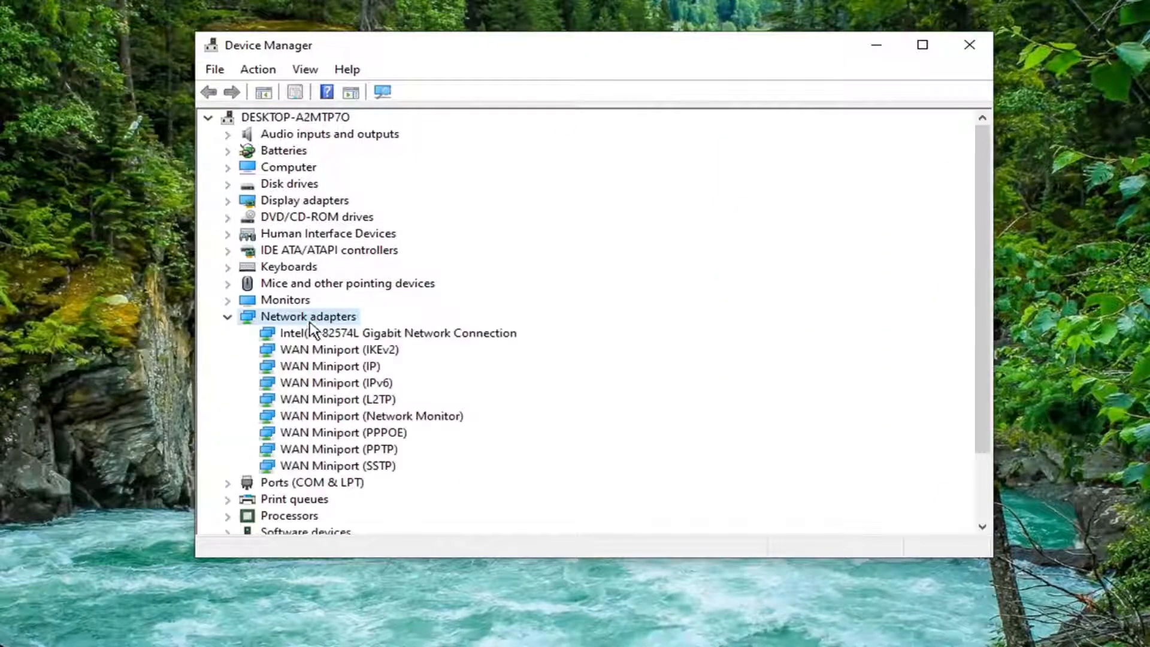
- Select the Intel(R) 82574L Gigabit Network Connection and bring up its context menu
{"action": "left_click", "coordinate": [397, 333]}
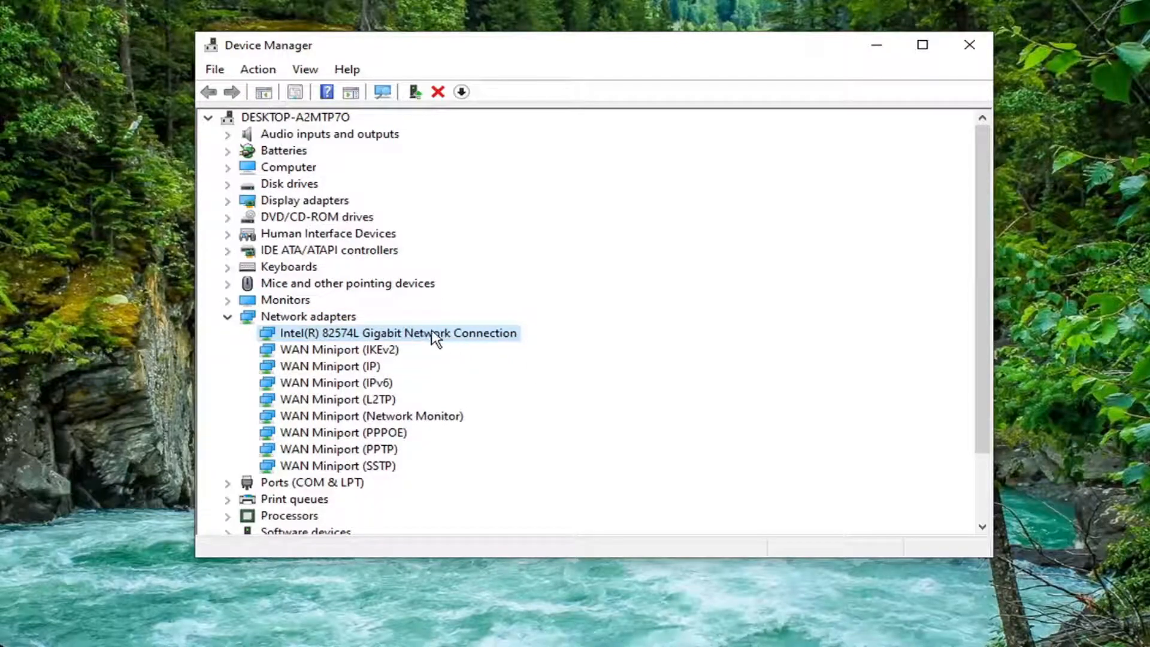
{"action": "right_click", "coordinate": [432, 333]}
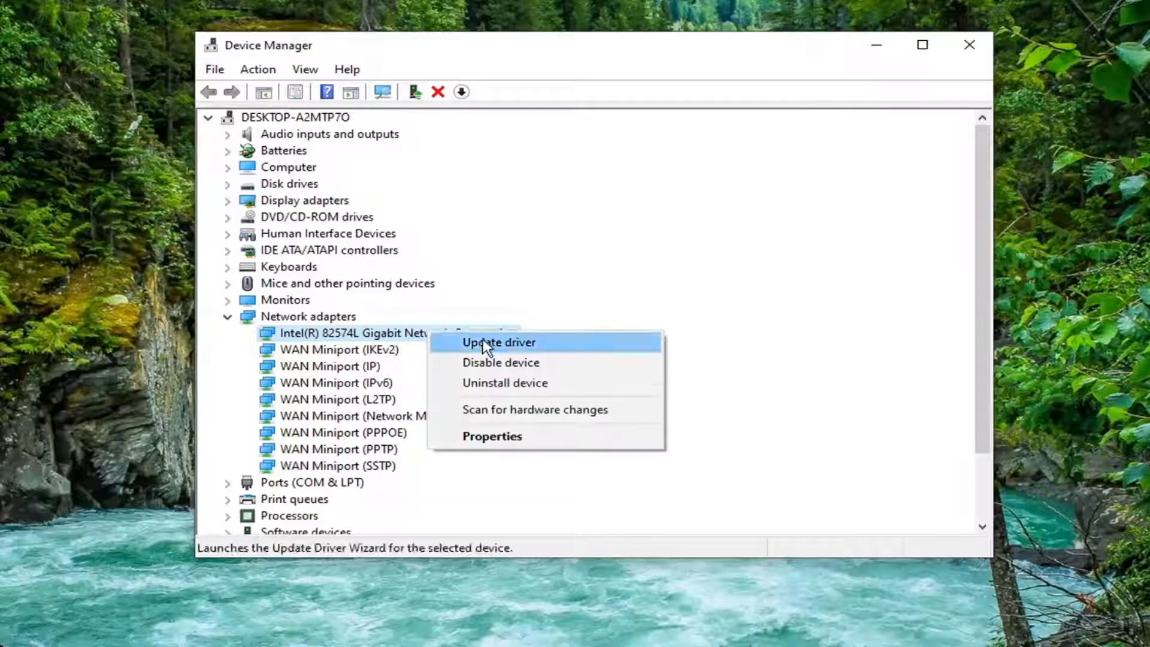
- Reinstall the Intel 82574L driver from the on-computer list, then close Device Manager
{"action": "left_click", "coordinate": [499, 343]}
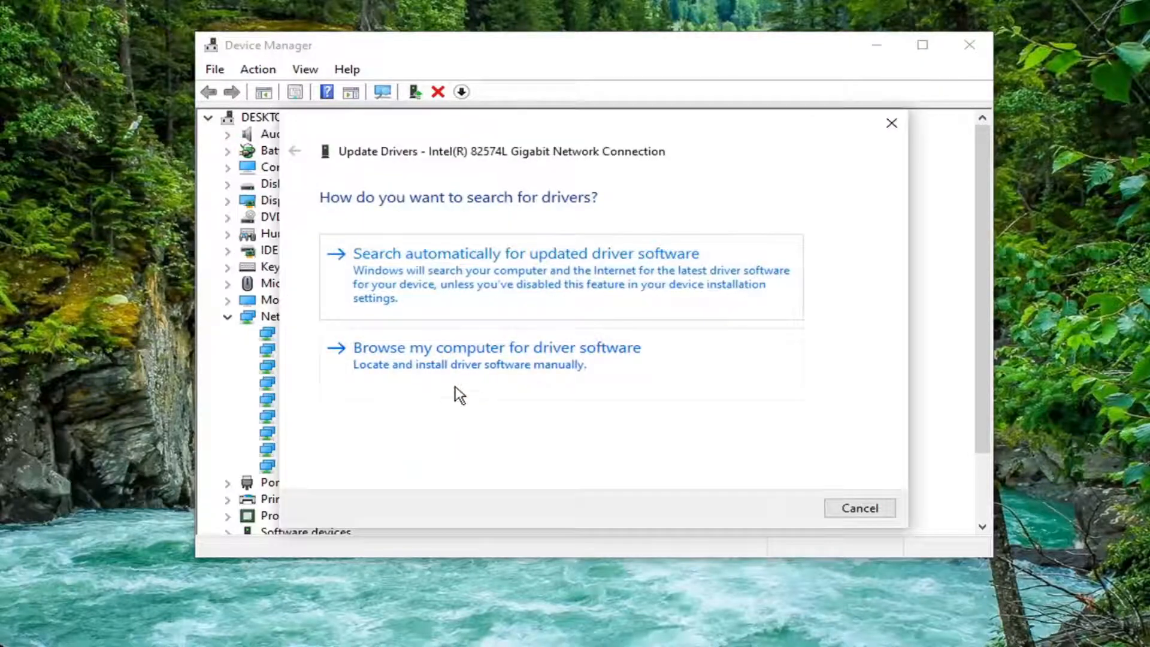
{"action": "mouse_move", "coordinate": [573, 369]}
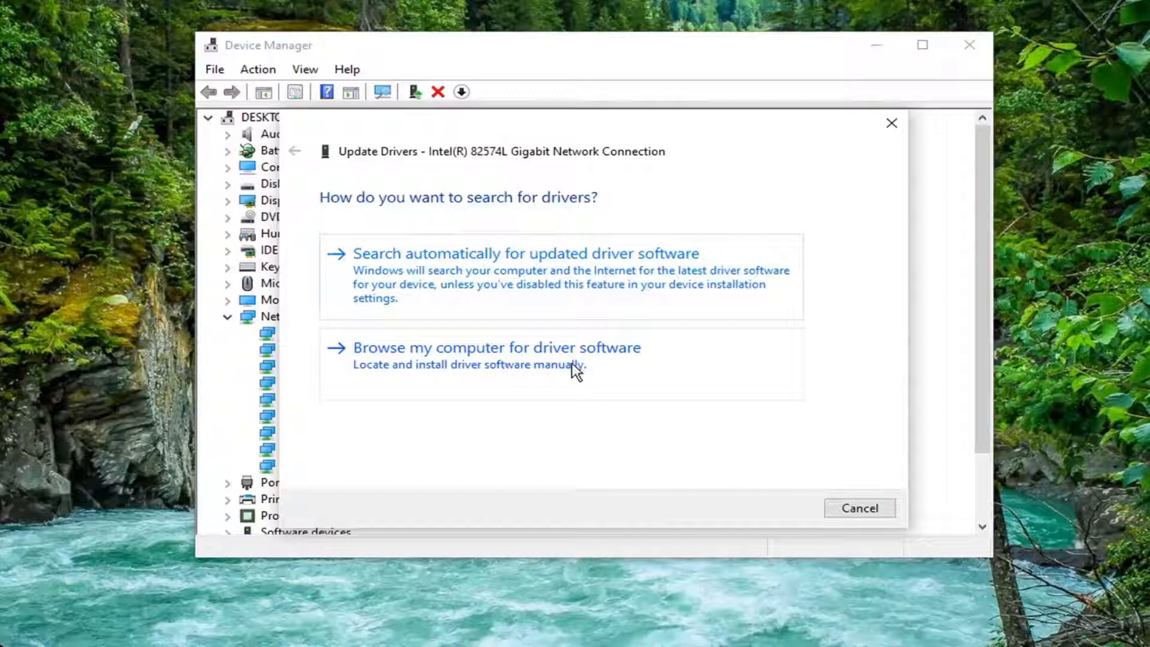
{"action": "left_click", "coordinate": [497, 347]}
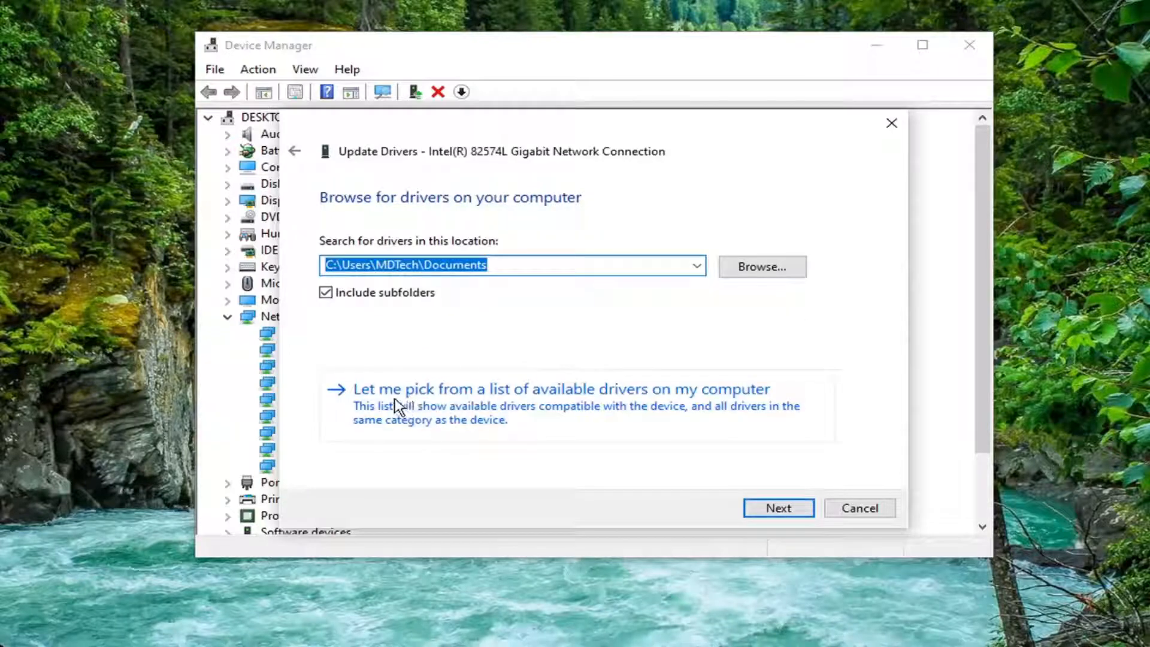
{"action": "mouse_move", "coordinate": [489, 415]}
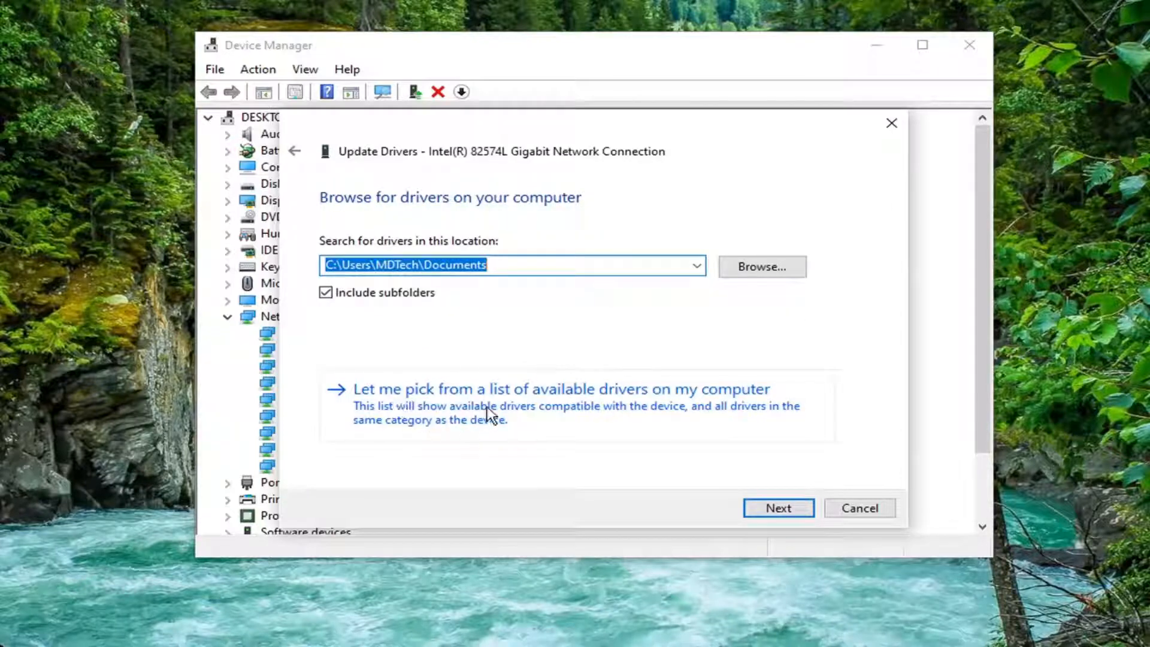
{"action": "left_click", "coordinate": [558, 389]}
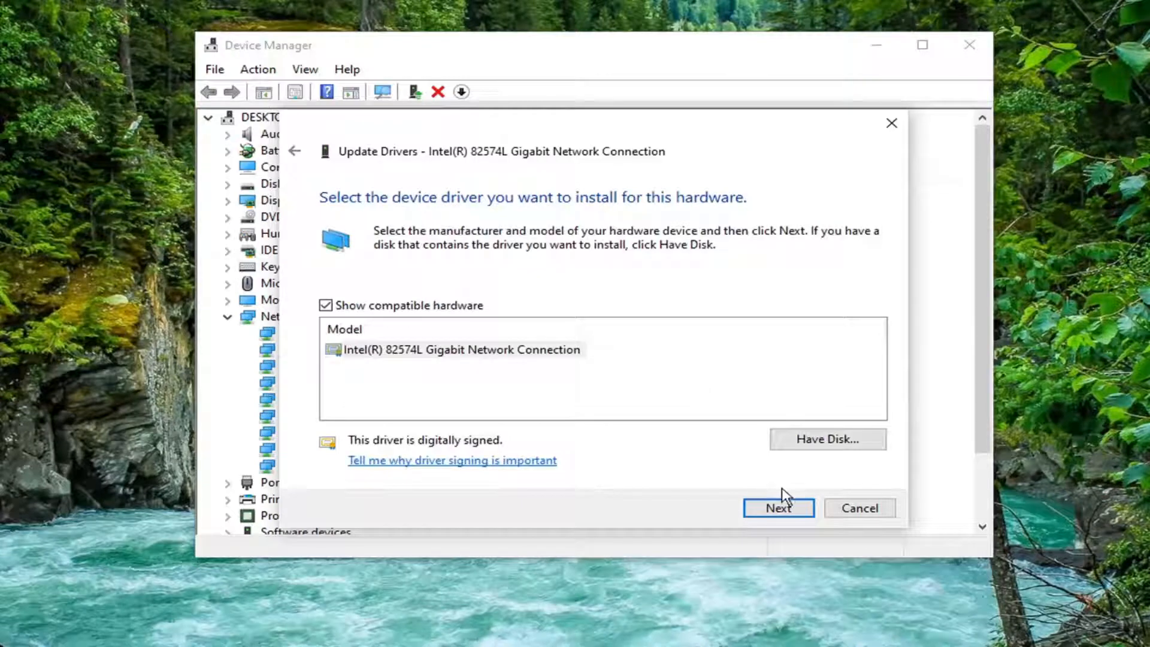
{"action": "left_click", "coordinate": [778, 508]}
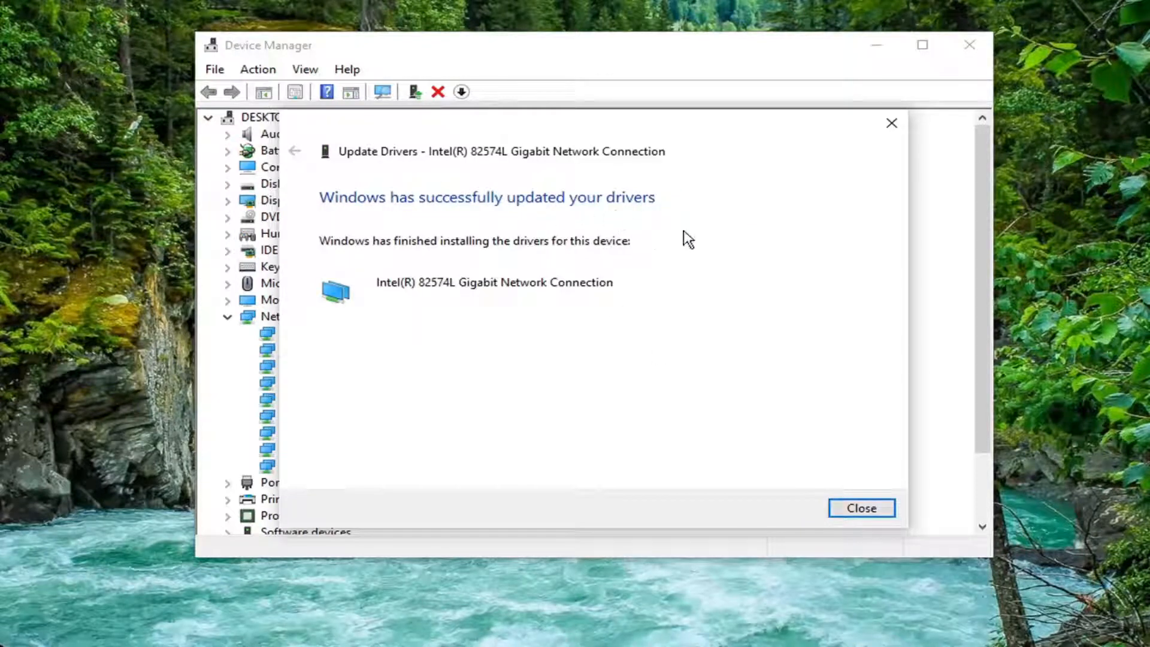
{"action": "left_click", "coordinate": [861, 508]}
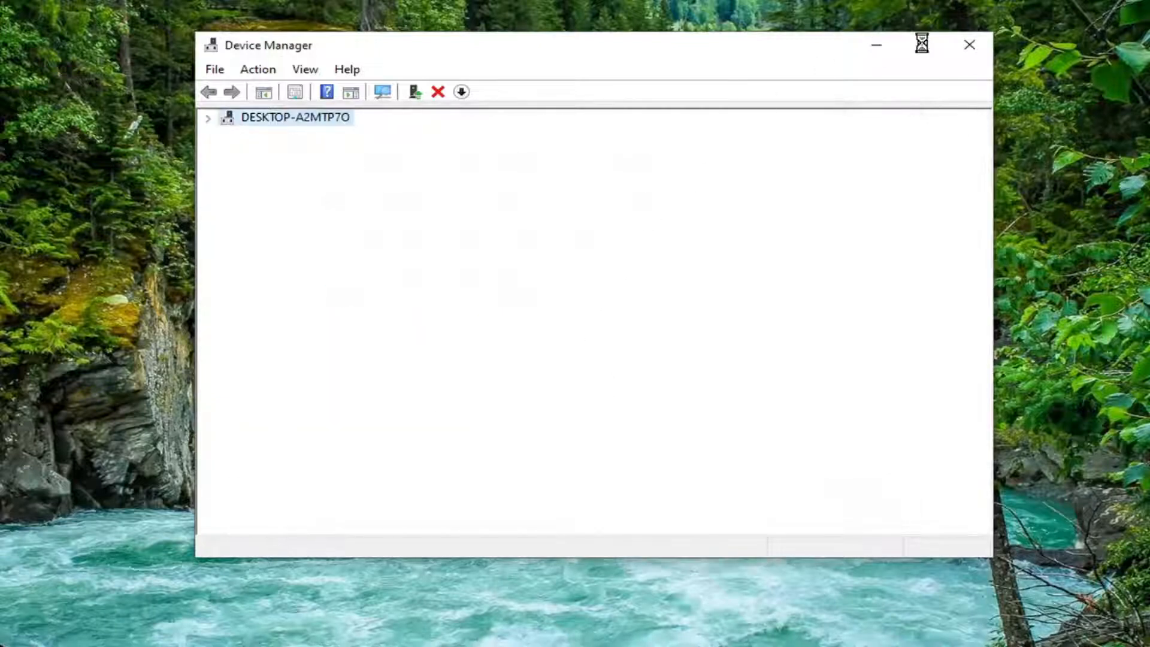
{"action": "left_click", "coordinate": [208, 117]}
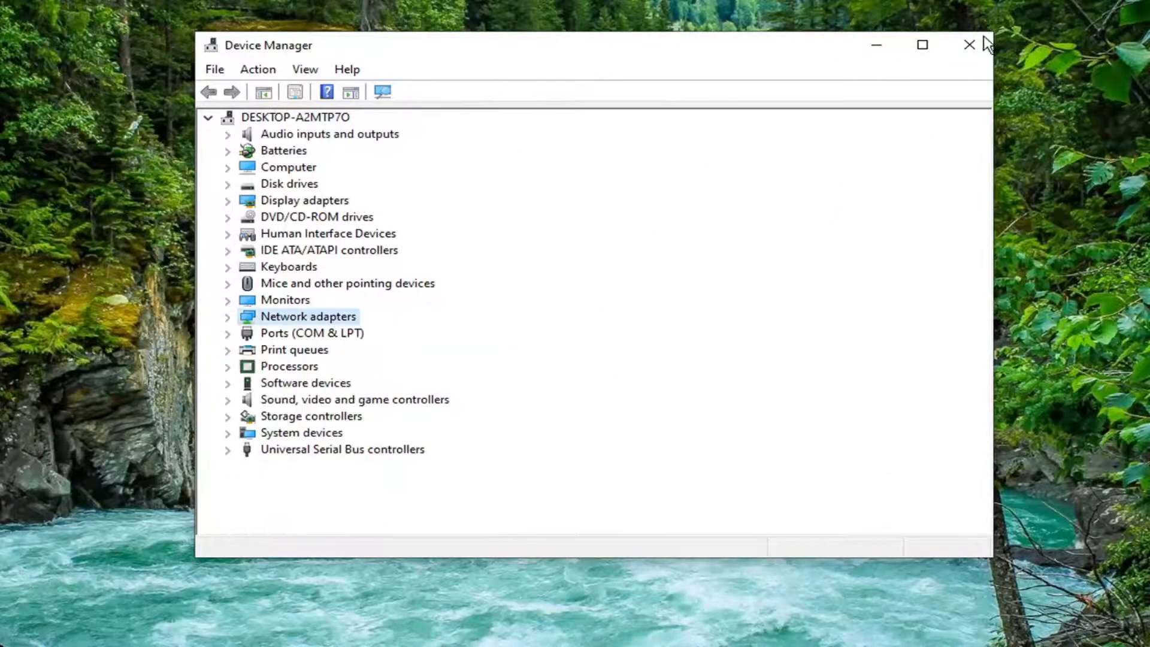
{"action": "left_click", "coordinate": [965, 45]}
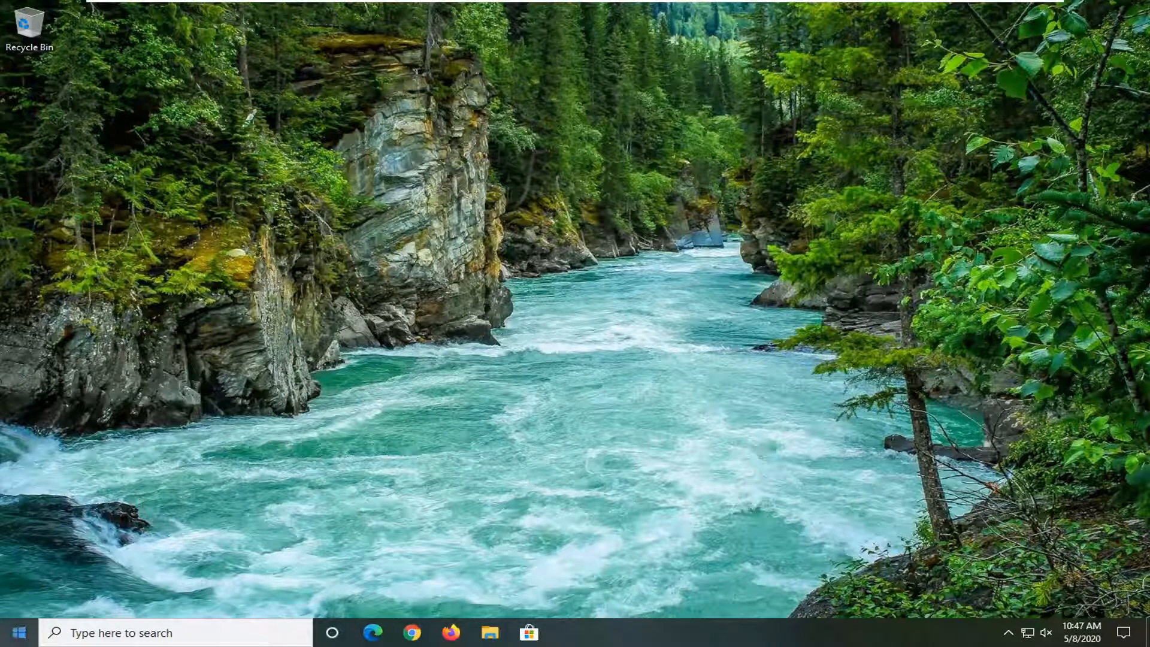
- Search the Start menu for 'windows firewall'
{"action": "left_click", "coordinate": [23, 632]}
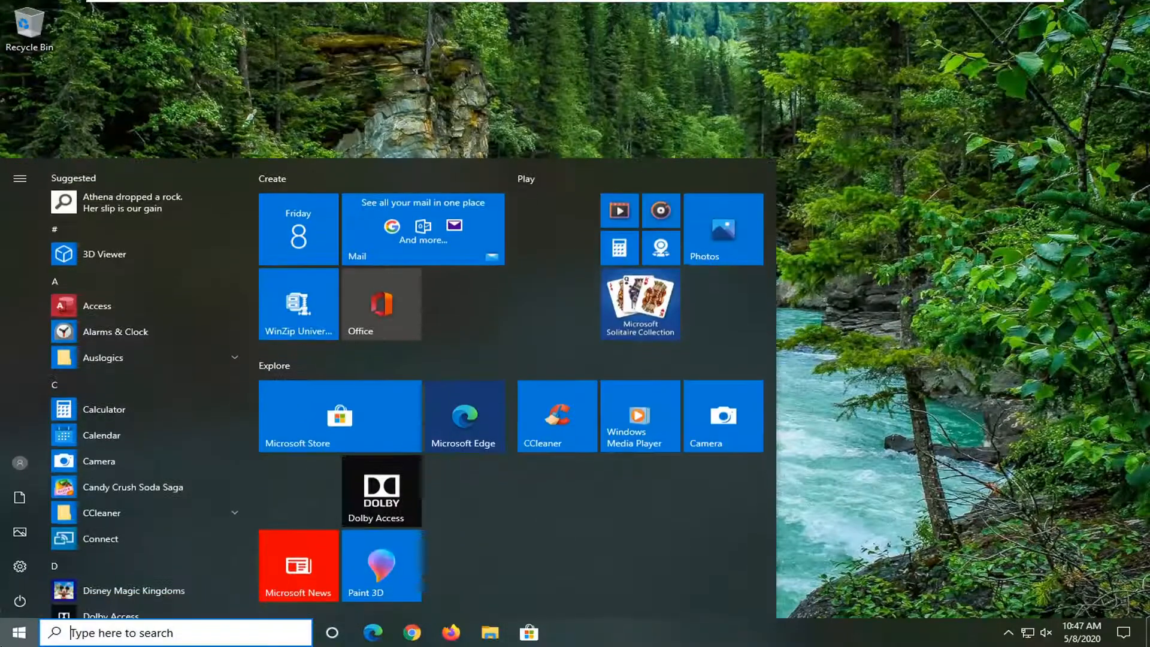
{"action": "type", "text": "windows firewall"}
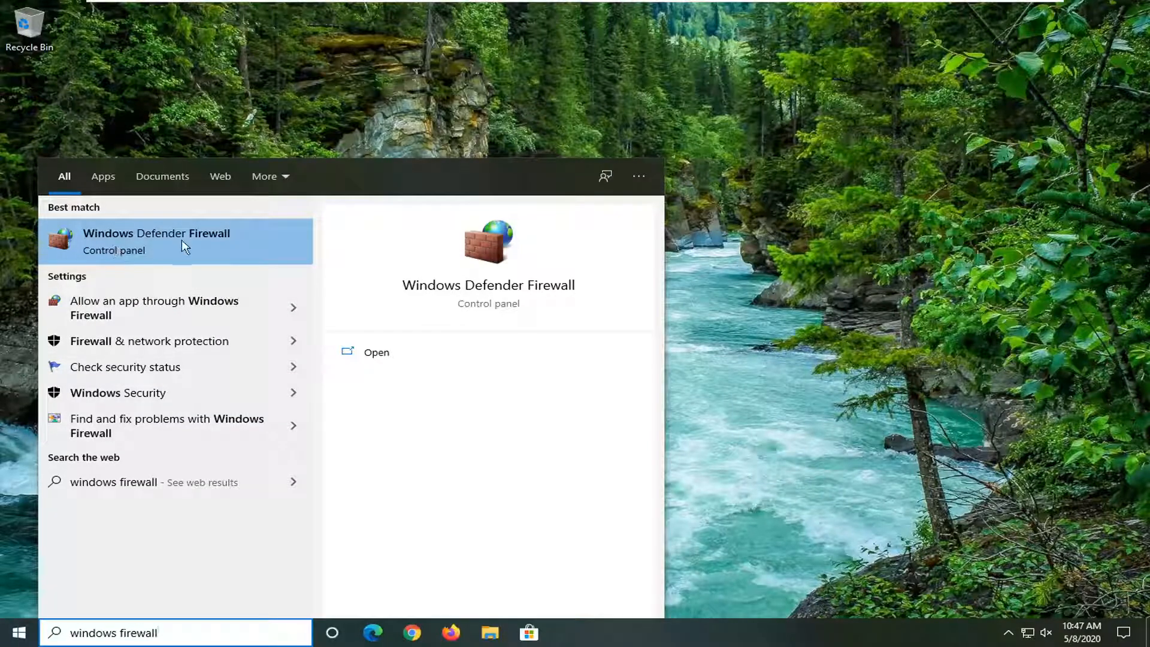
{"action": "mouse_move", "coordinate": [174, 255]}
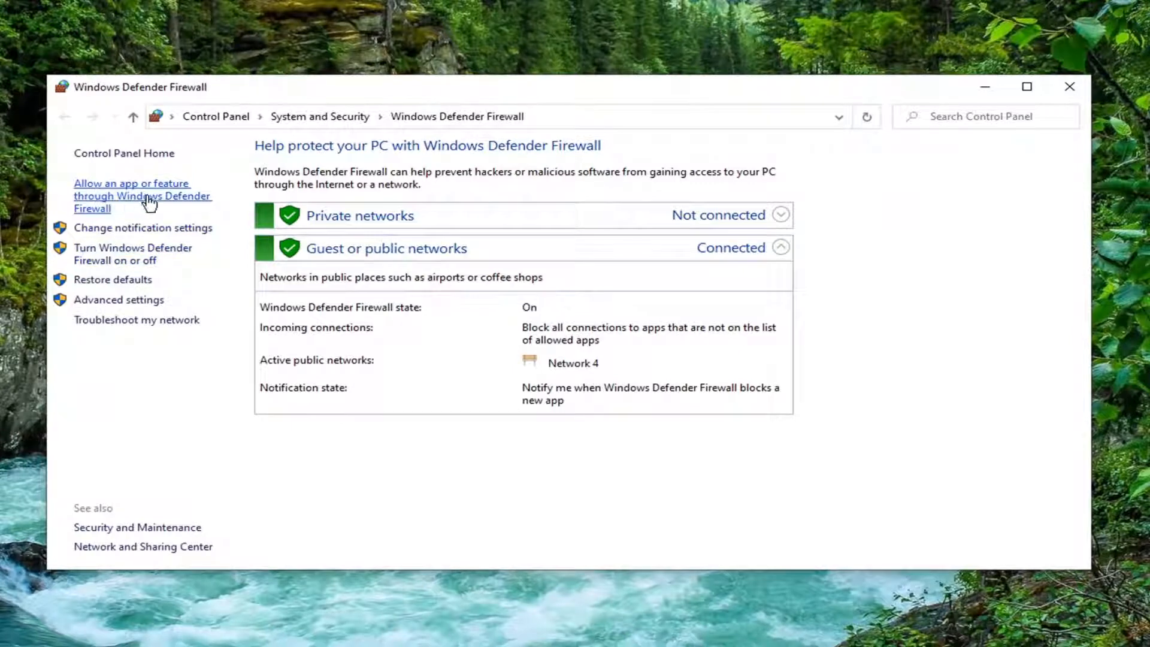
- Allow Cast to Device functionality on private and public networks, then close the firewall
{"action": "left_click", "coordinate": [131, 196]}
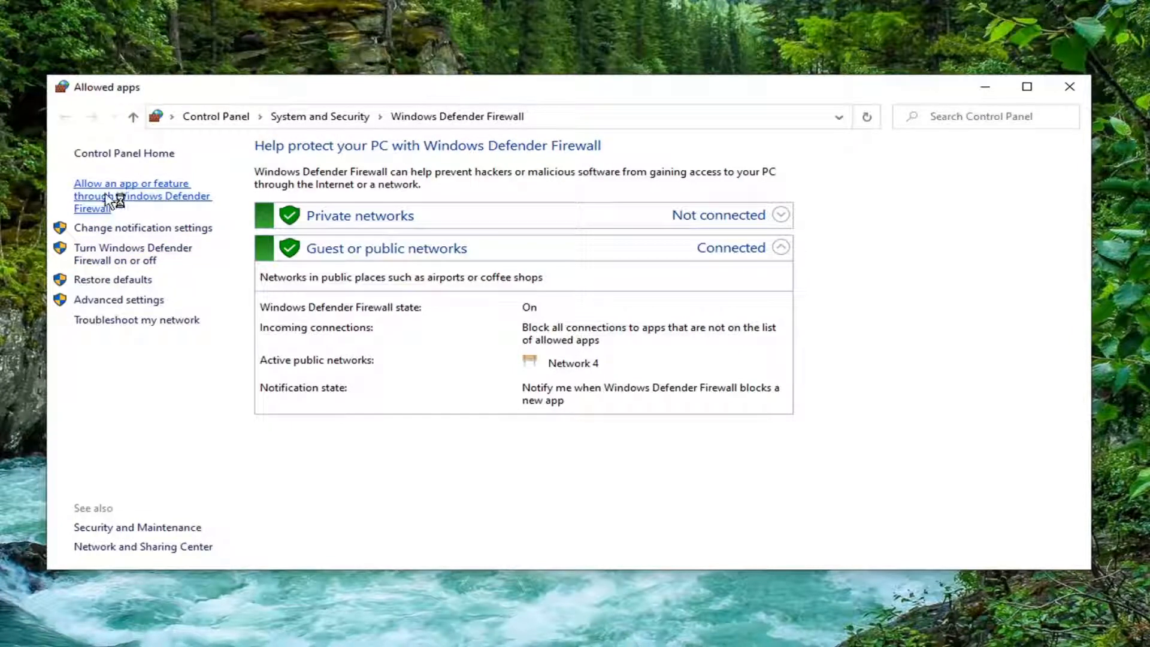
{"action": "left_click", "coordinate": [132, 196]}
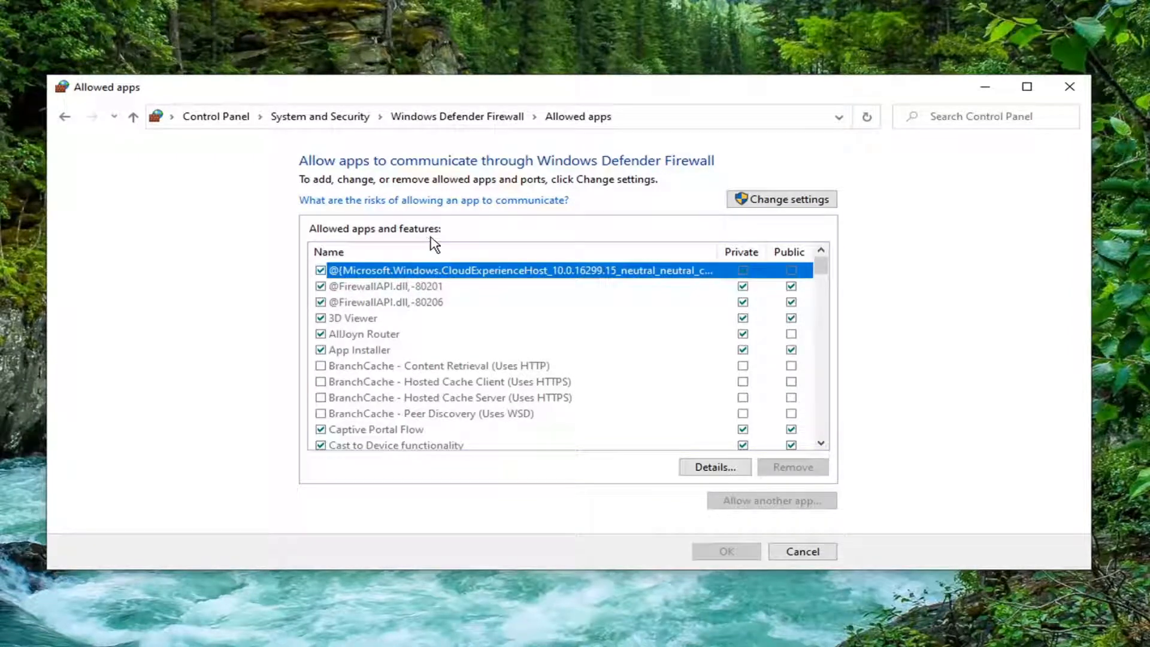
{"action": "scroll", "scroll_direction": "down", "scroll_amount": 3}
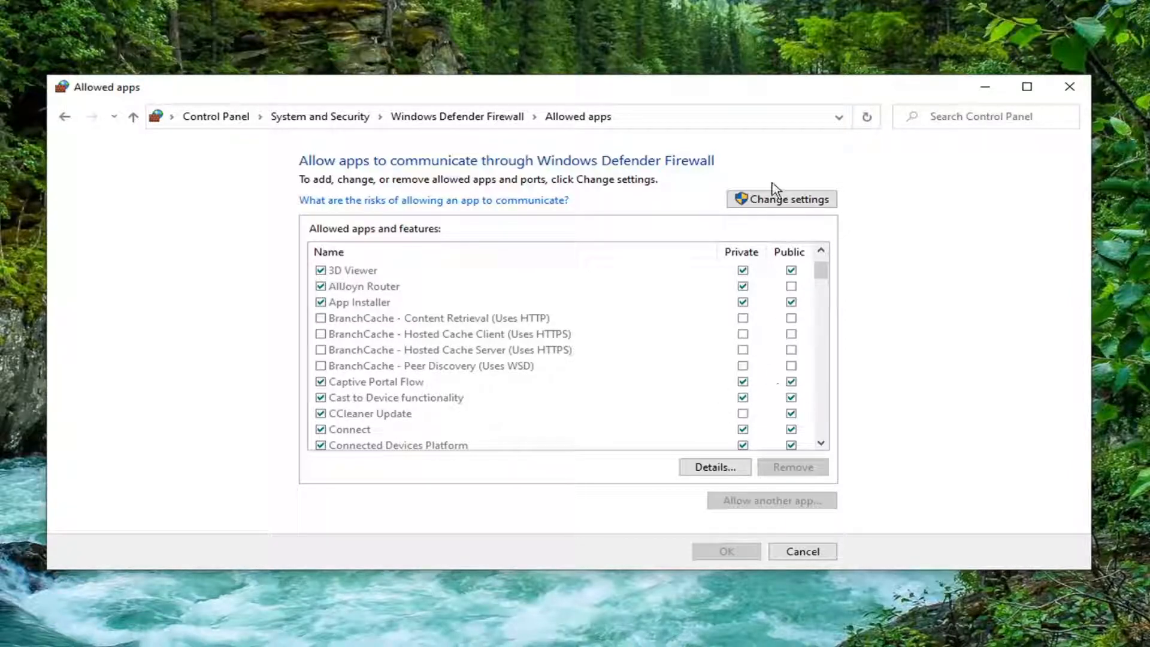
{"action": "left_click", "coordinate": [782, 199]}
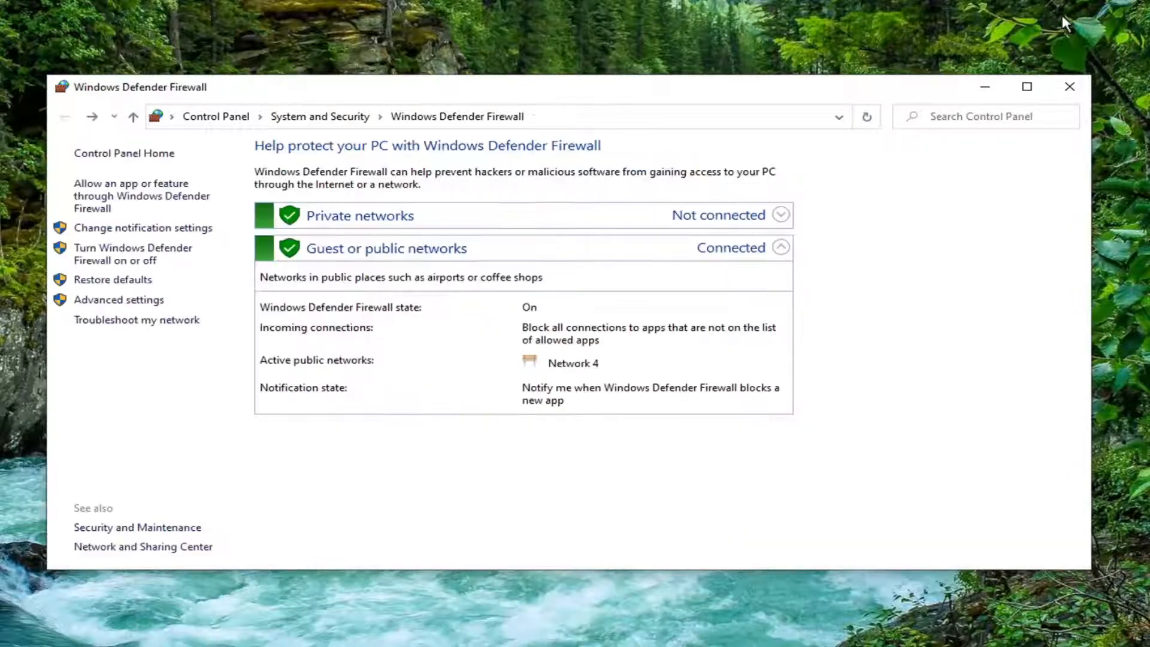
{"action": "left_click", "coordinate": [1069, 87]}
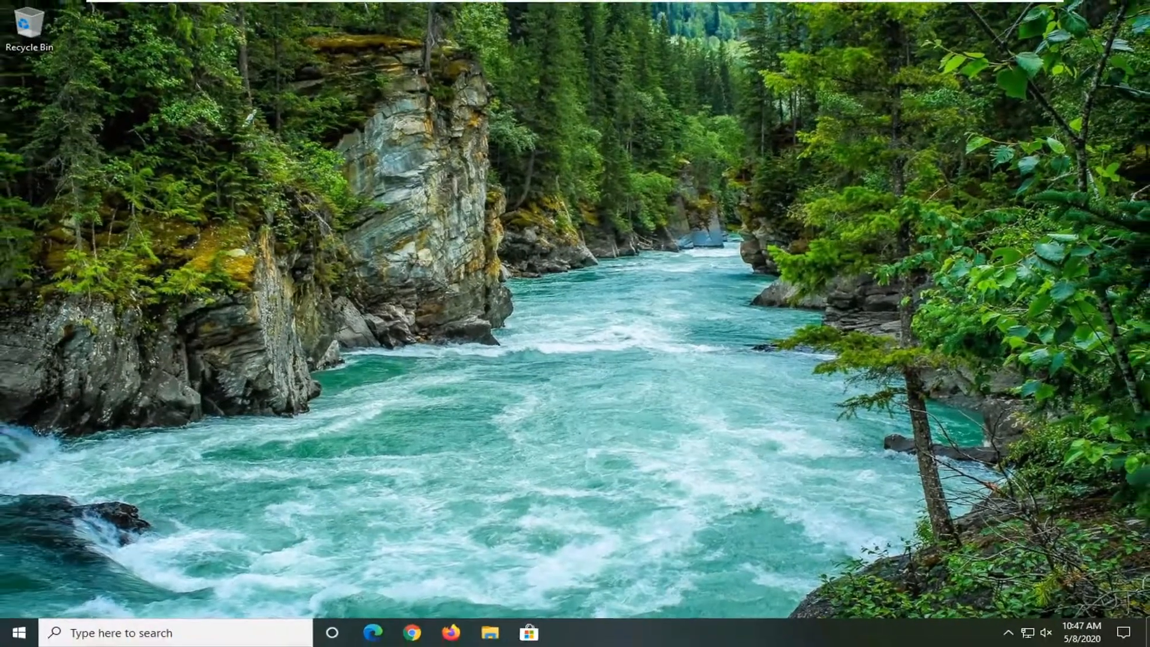